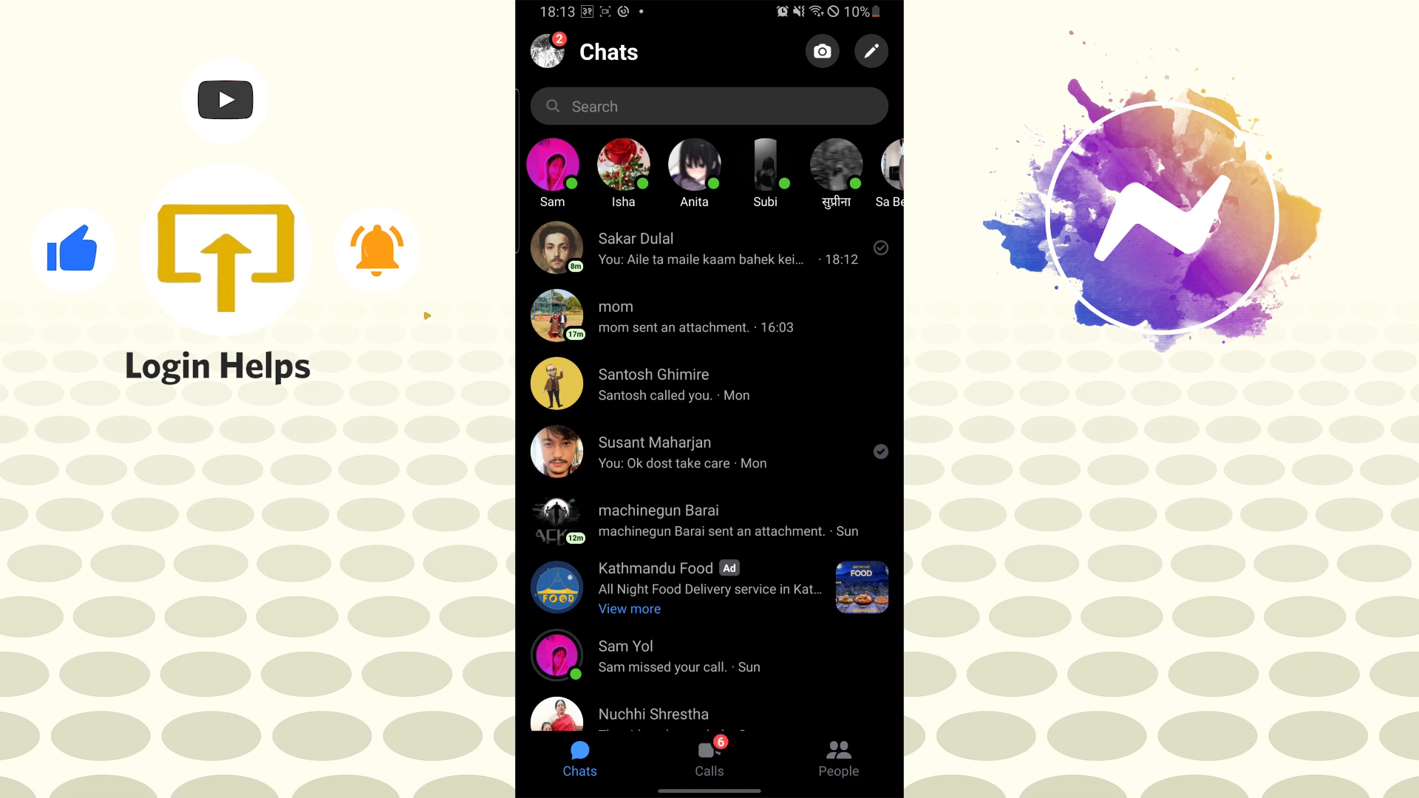
Open Messenger's Me page from the profile picture on the Chats screen
left_click(546, 51)
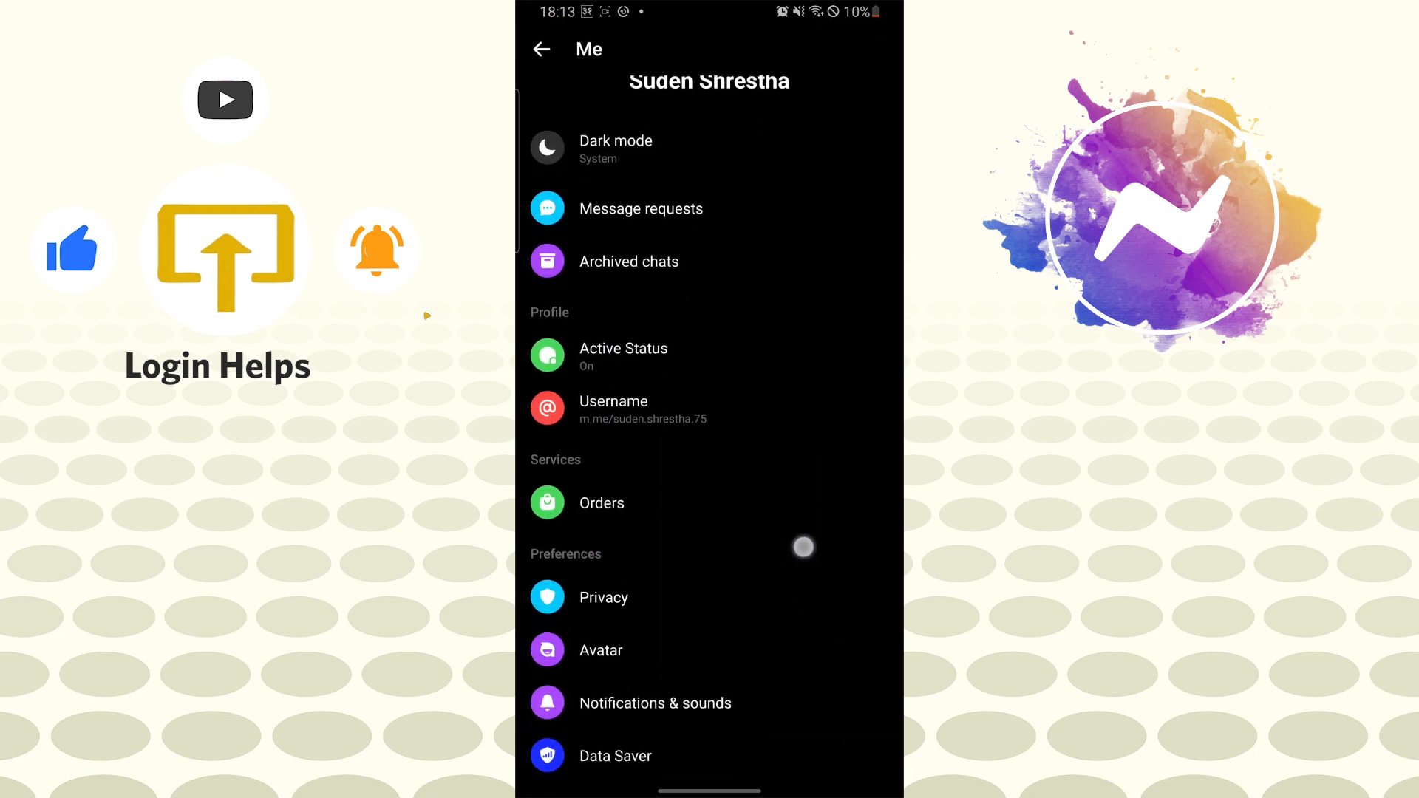
Scroll down through the Me settings list
scroll("down", 3)
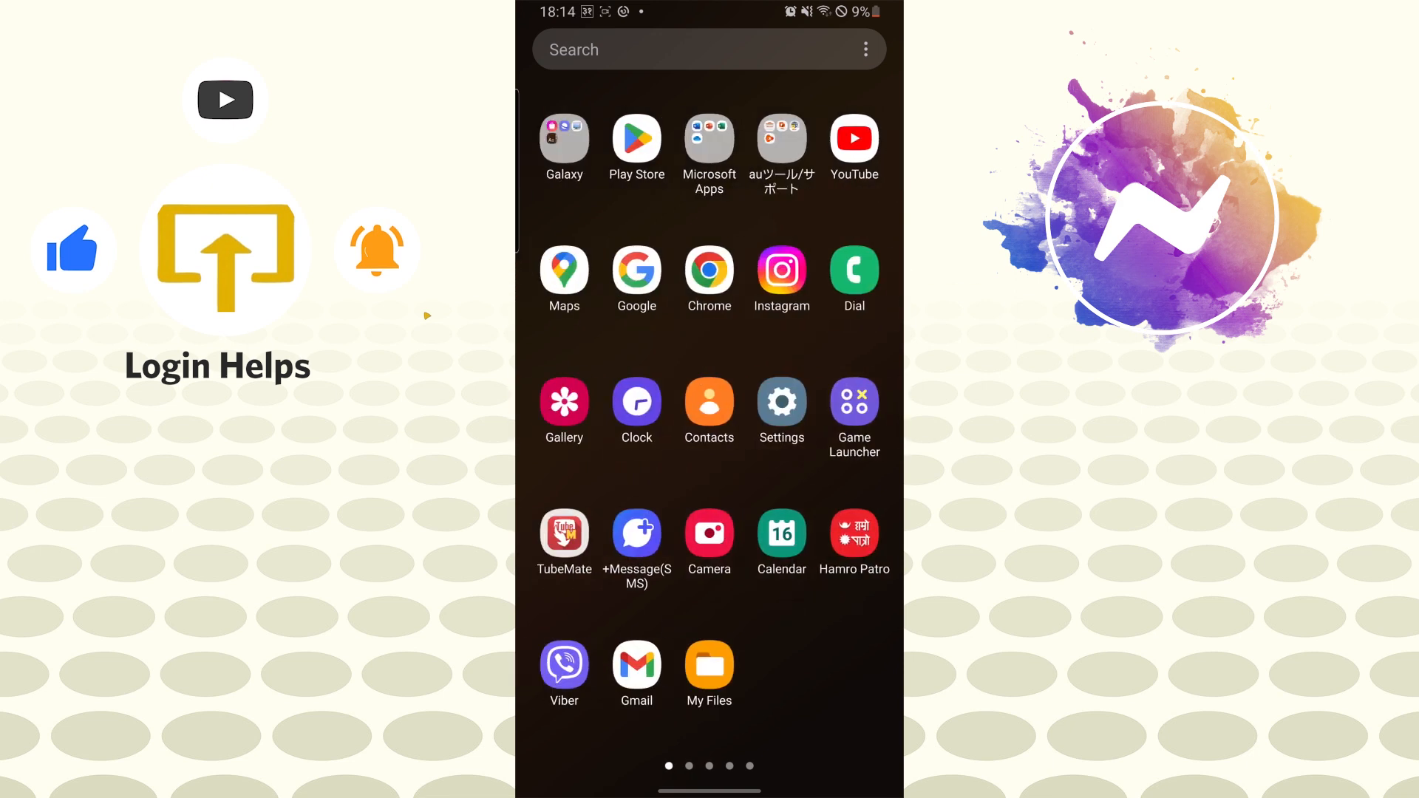
Open Android Settings' list of 166 installed apps and start an app search
left_click(781, 400)
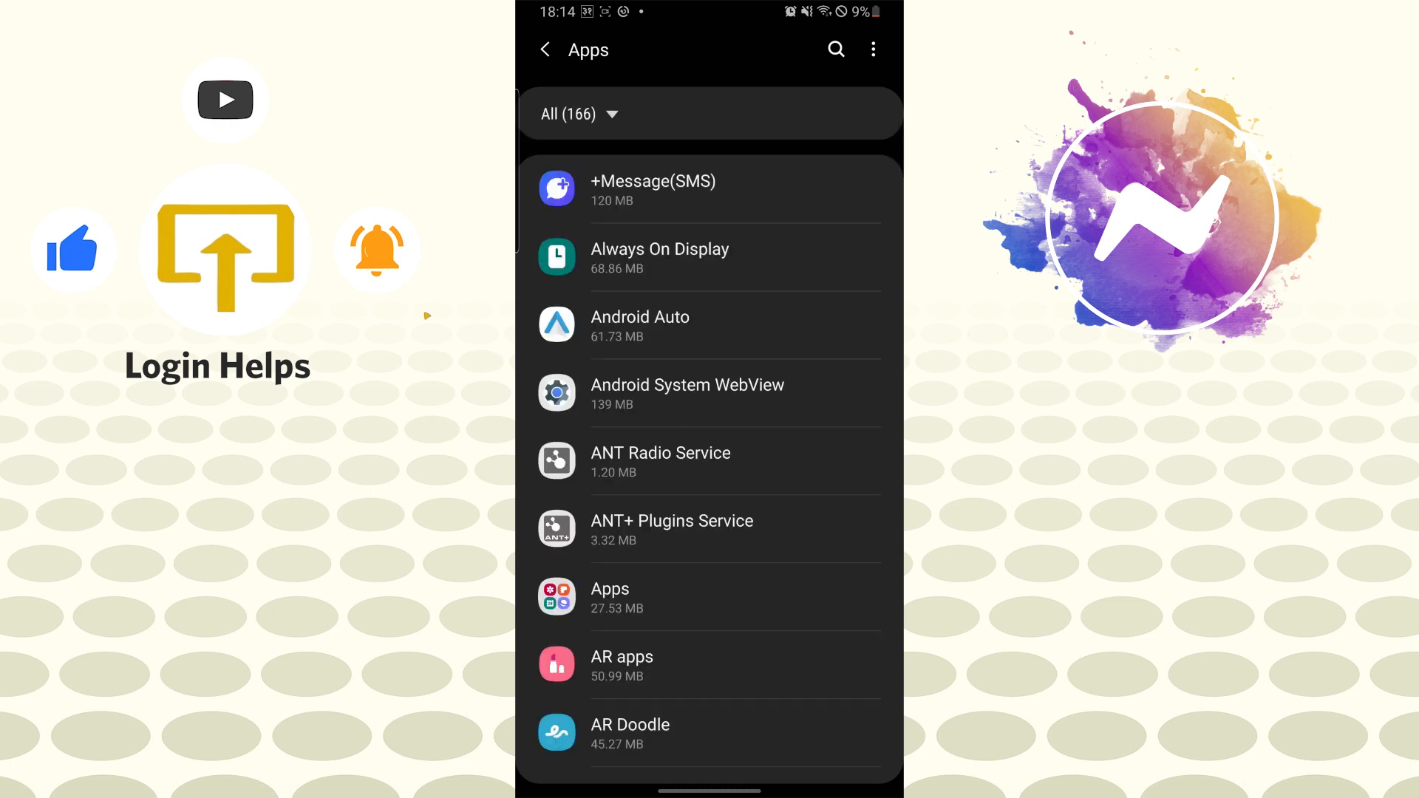
left_click(834, 49)
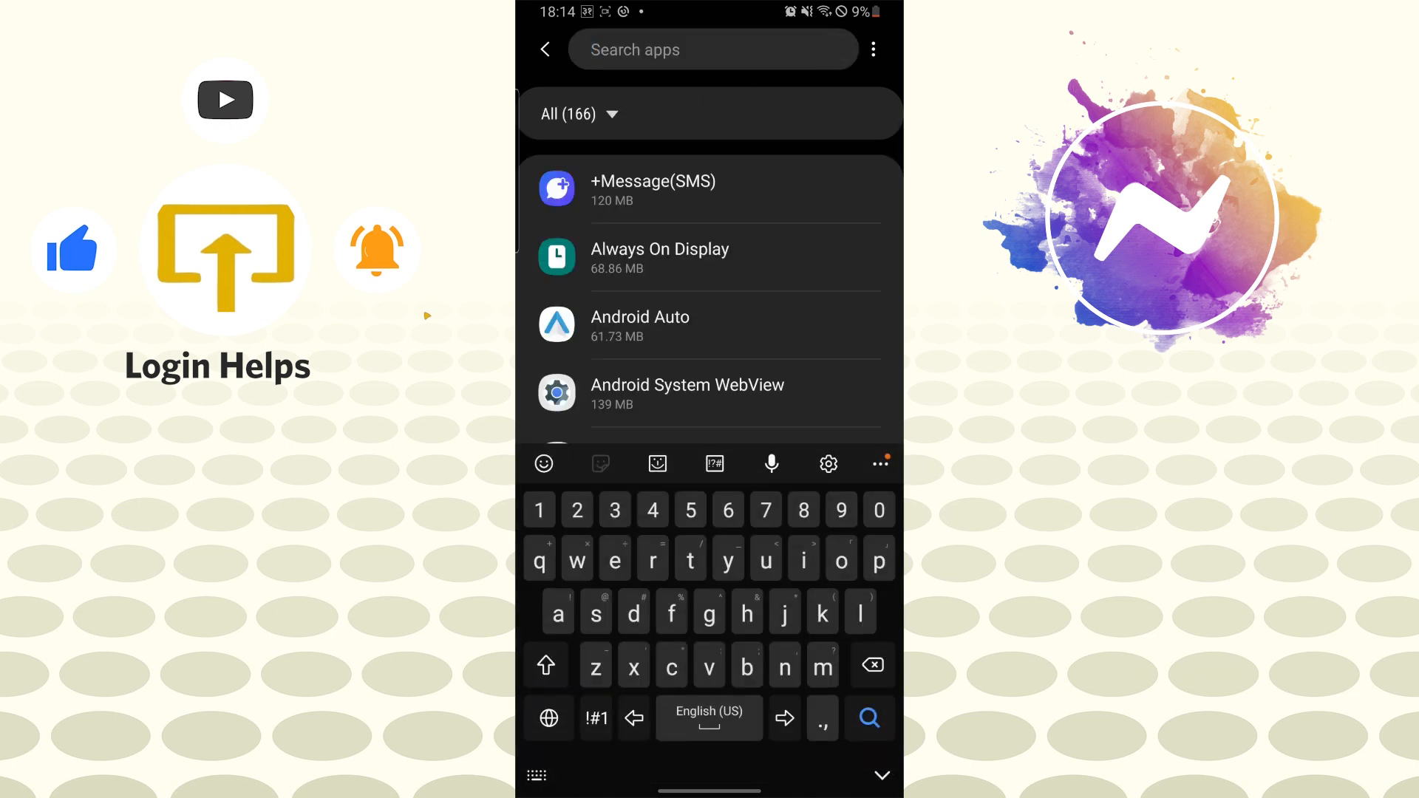
Search 'mess' and open Messenger's Storage page (124 MB app, 227 MB data)
type("mess")
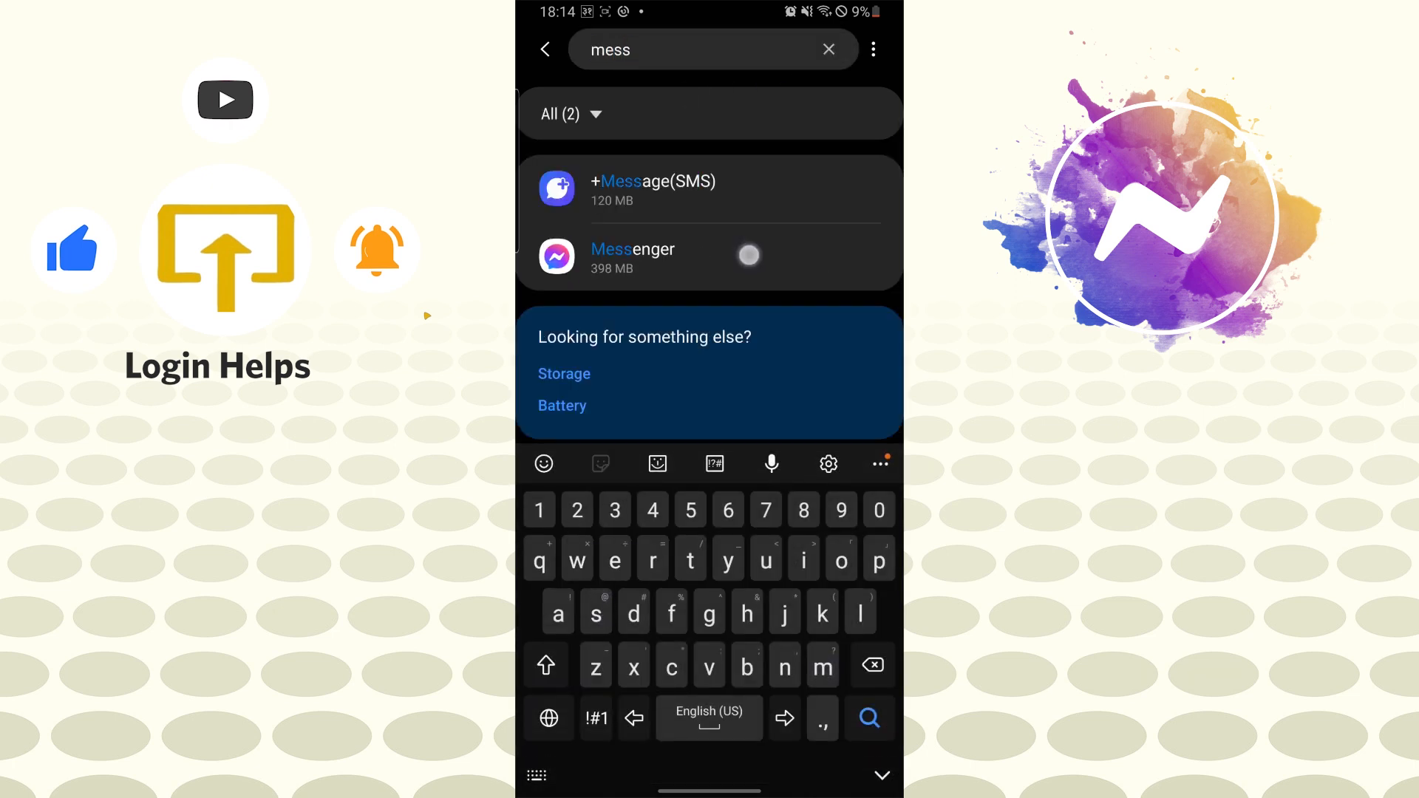
left_click(632, 255)
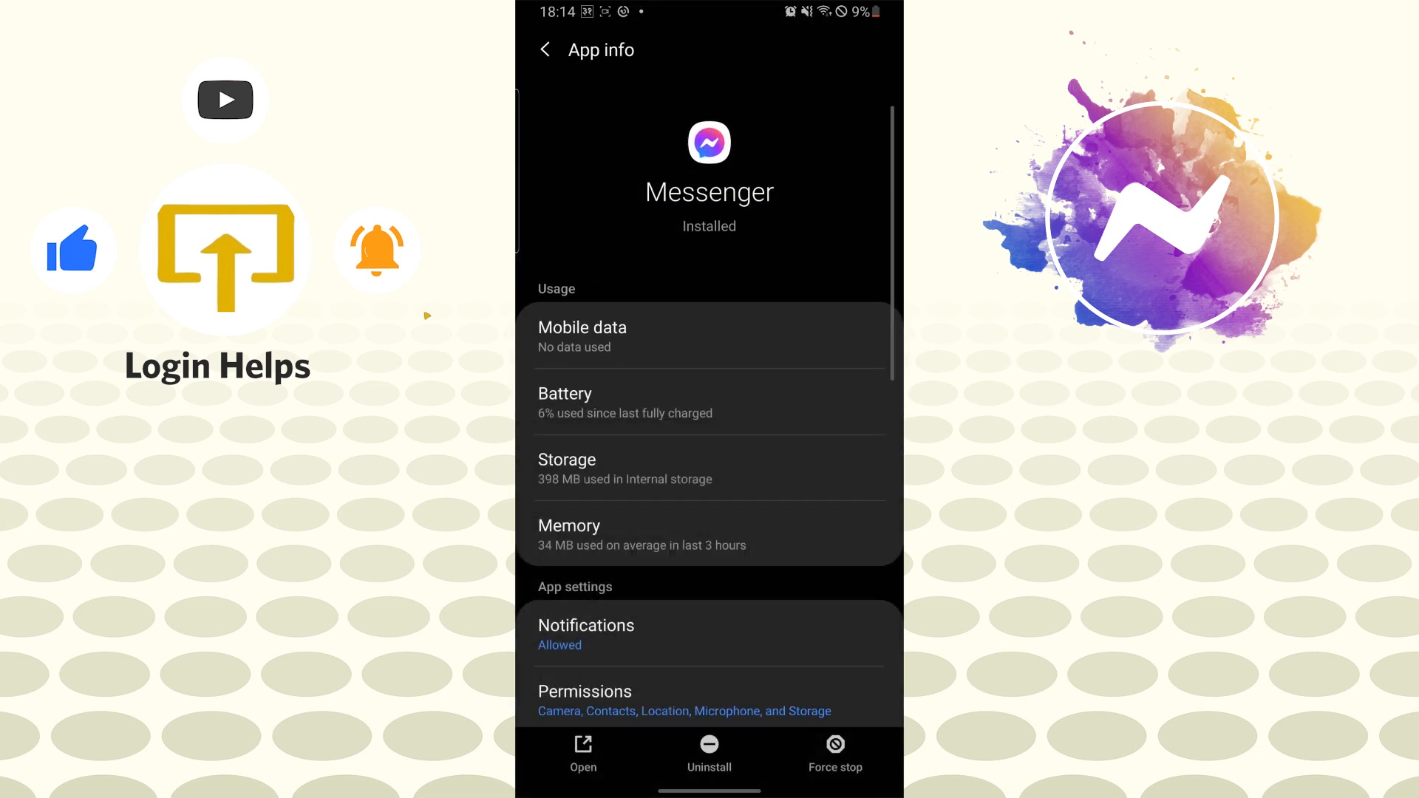
scroll("down", 3)
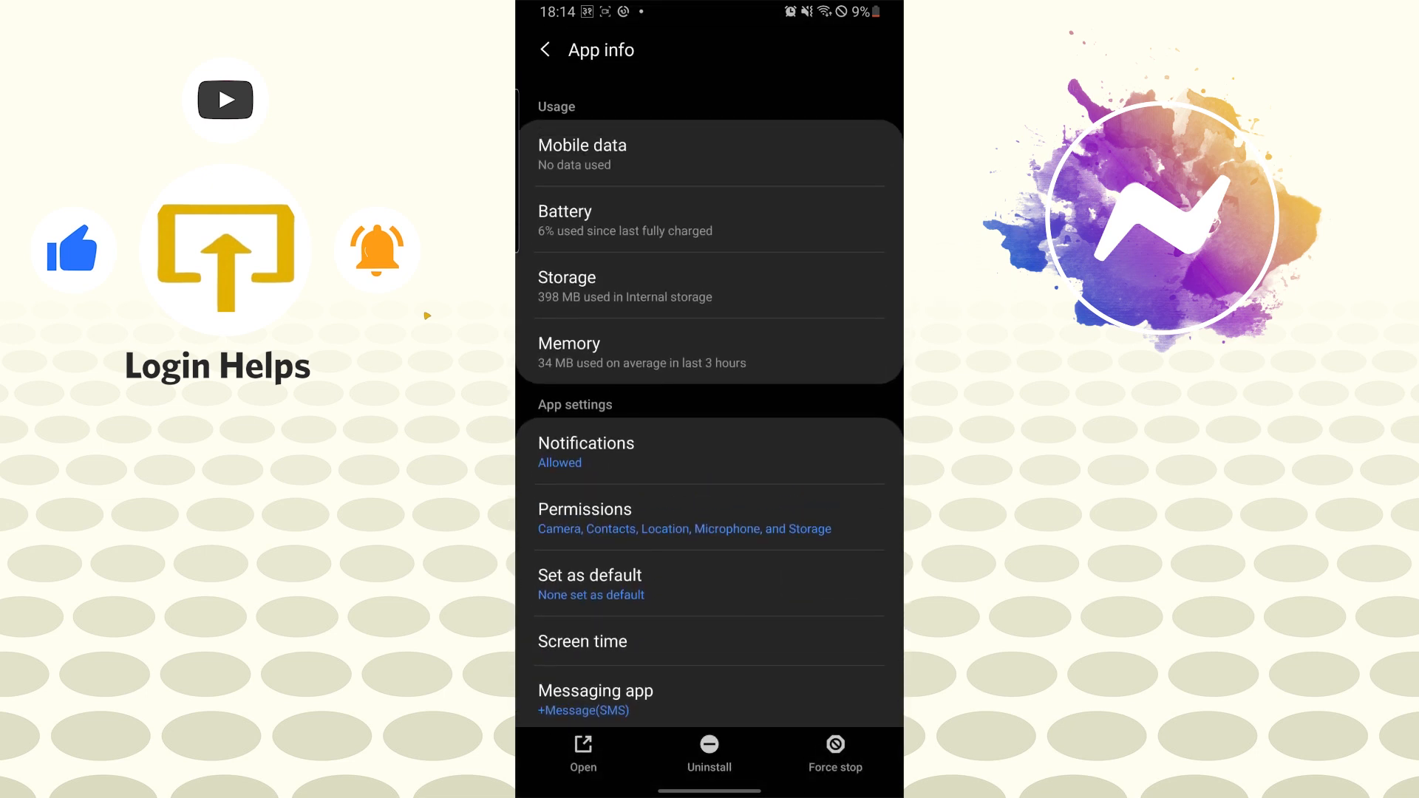
left_click(710, 285)
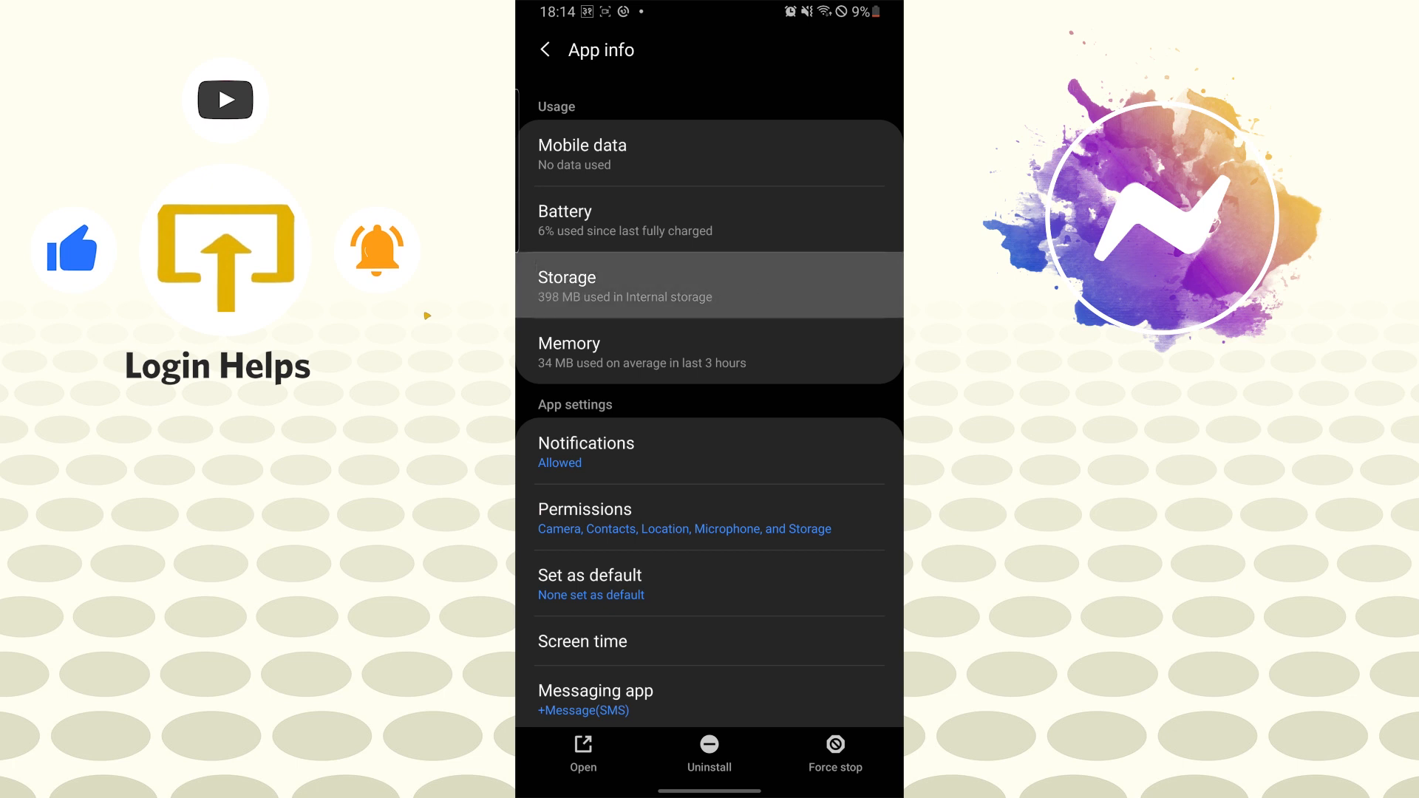
left_click(709, 285)
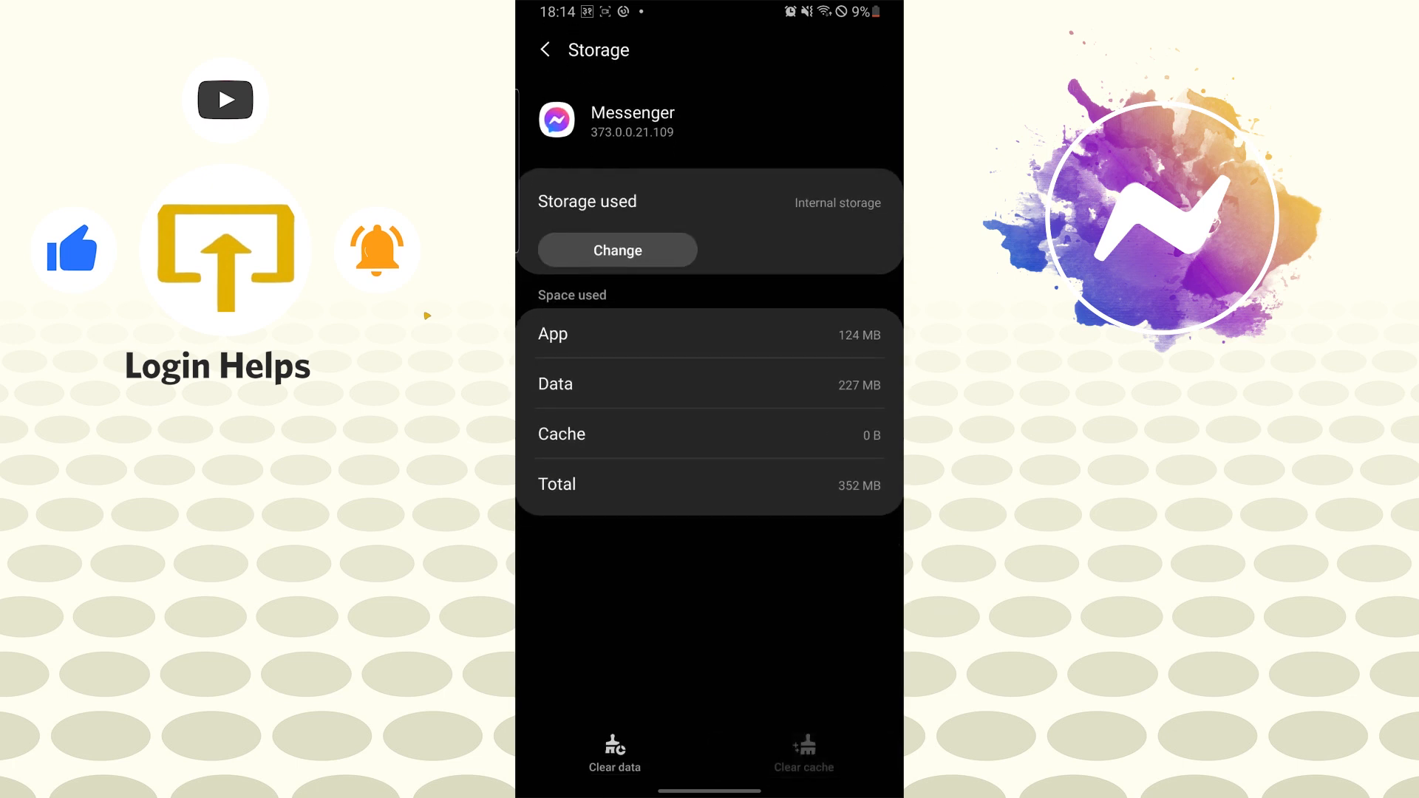